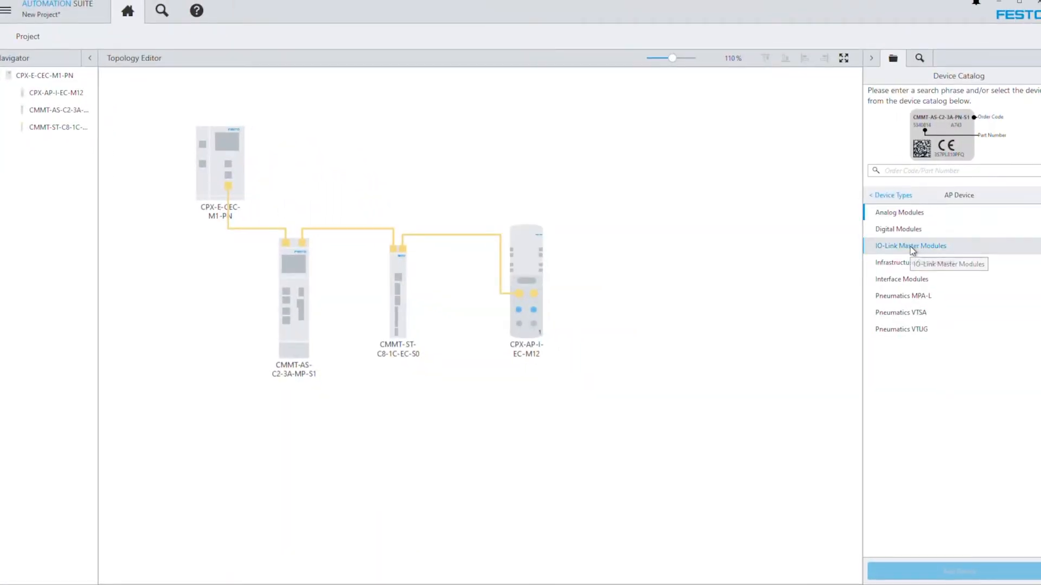
Select the CPX-AP-I-4IOL-M12 module from the IO-Link Master Modules category
click(911, 246)
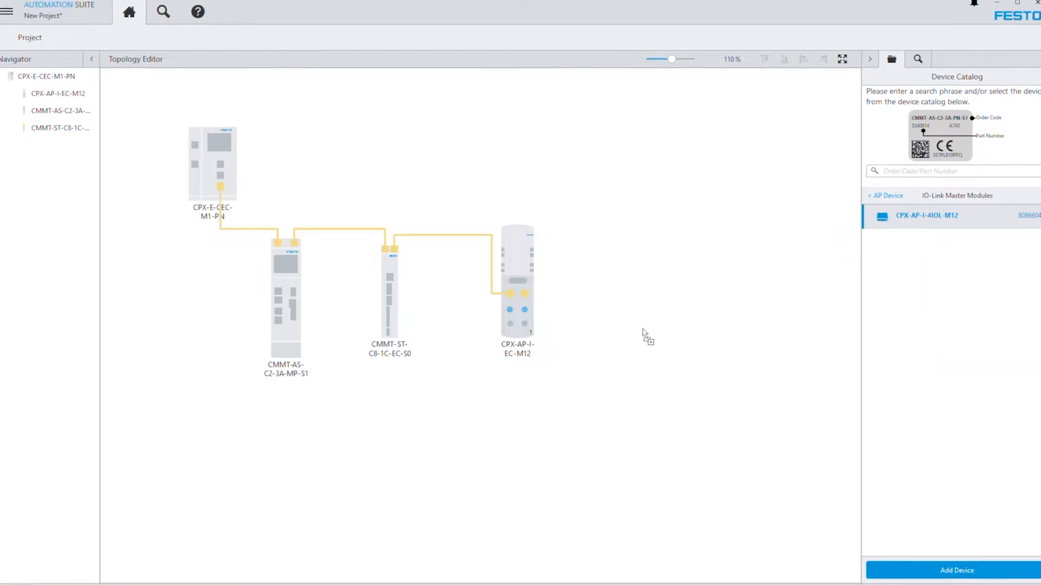
click(956, 570)
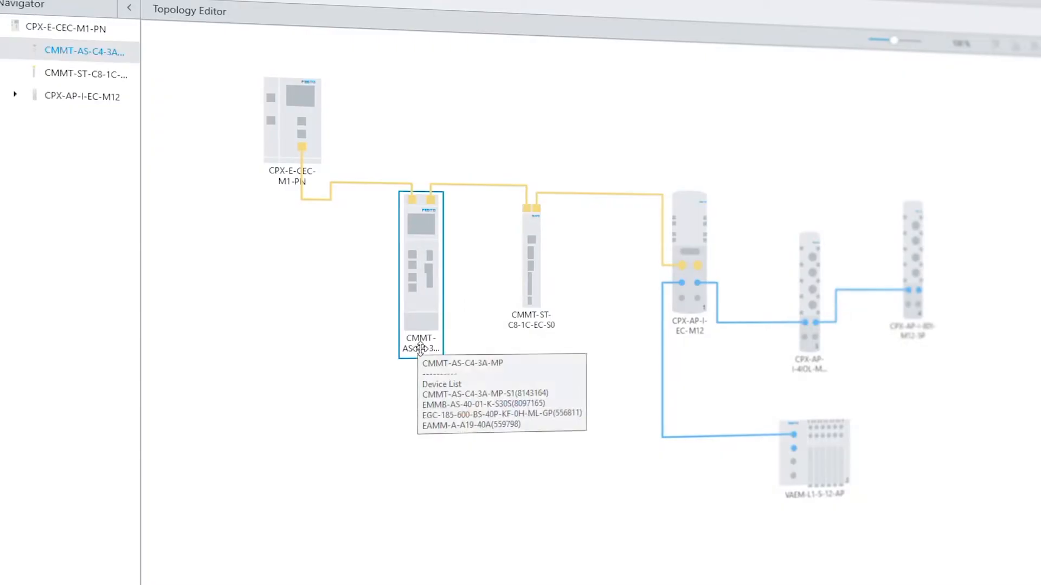
Name the CMMT-AS servo drive 'Axis1'
text(Axis1 (CMMT-AS (point to point)
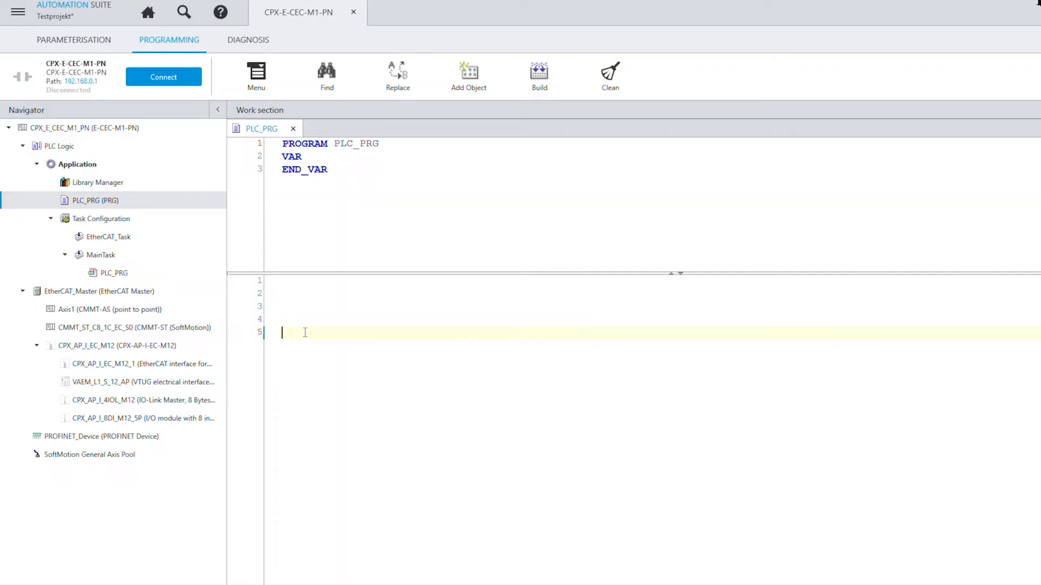
Start a call on axis1's members in line 5 of PLC_PRG, typing 'axis1.en'
text(axis1.)
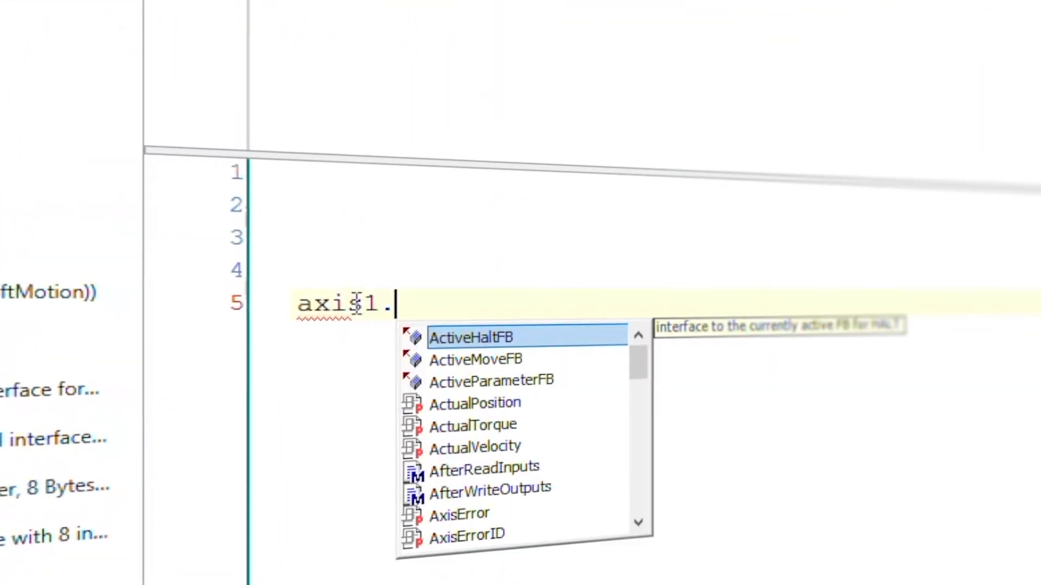
text(en)
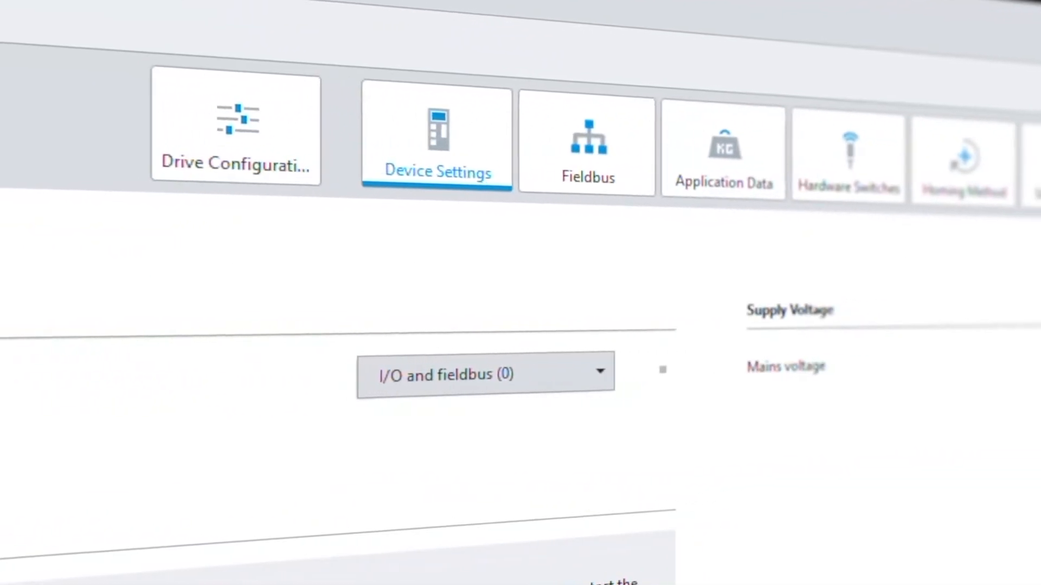
Review the PROFINET fieldbus settings and choose Current position (37) as the homing method
click(587, 146)
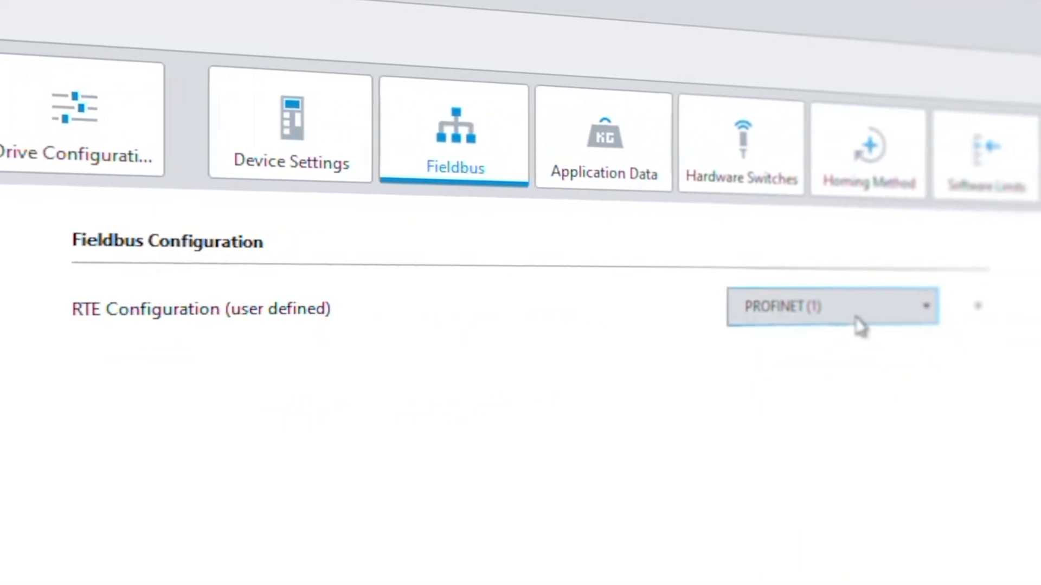
click(869, 150)
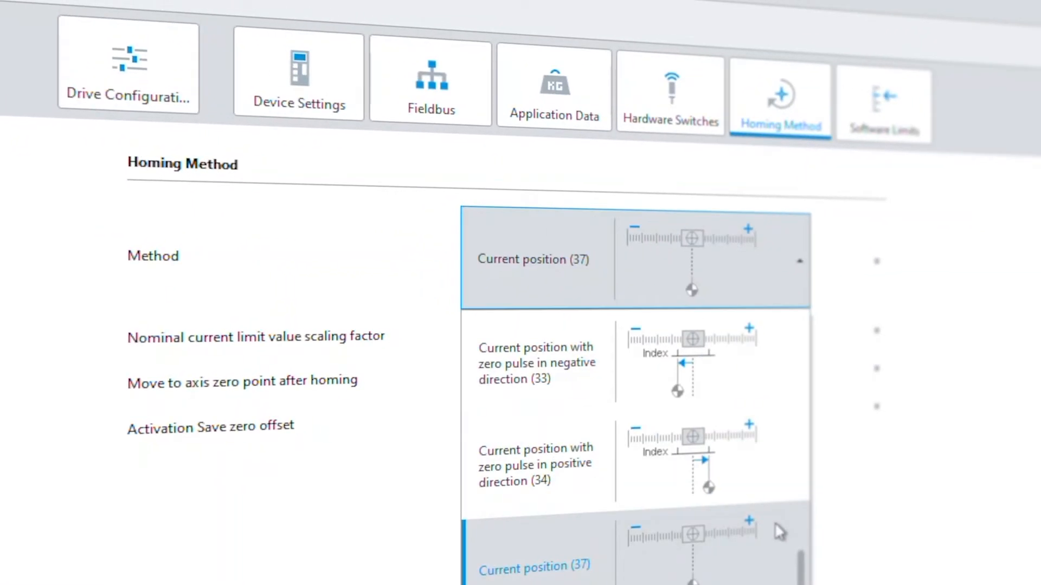
click(883, 103)
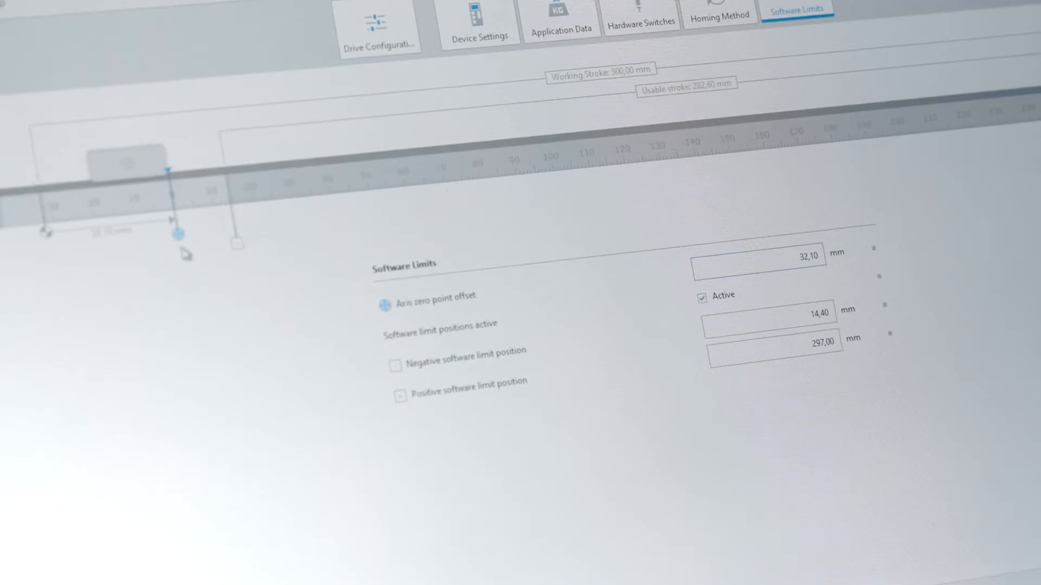